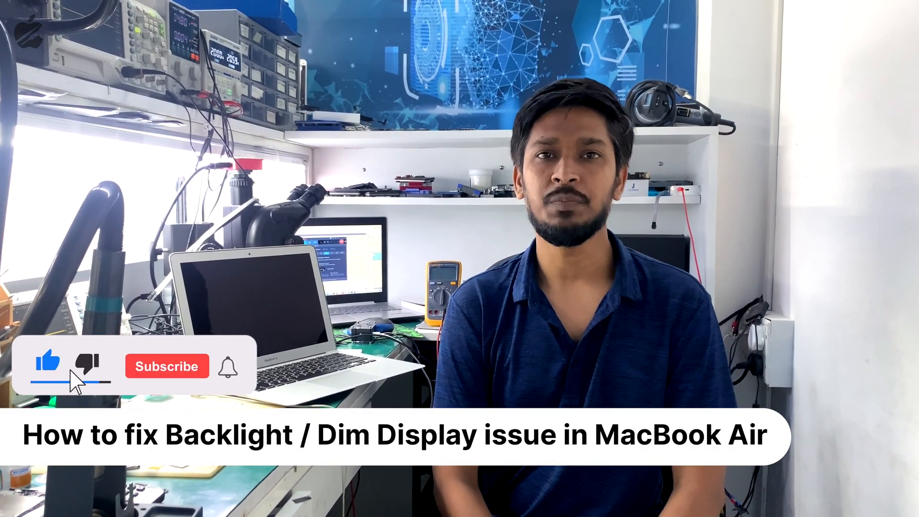
Scroll the J113 schematic down to show Q7706, R7788, R7789, fuse F7700 and the Q7707 transistors
left_click(168, 366)
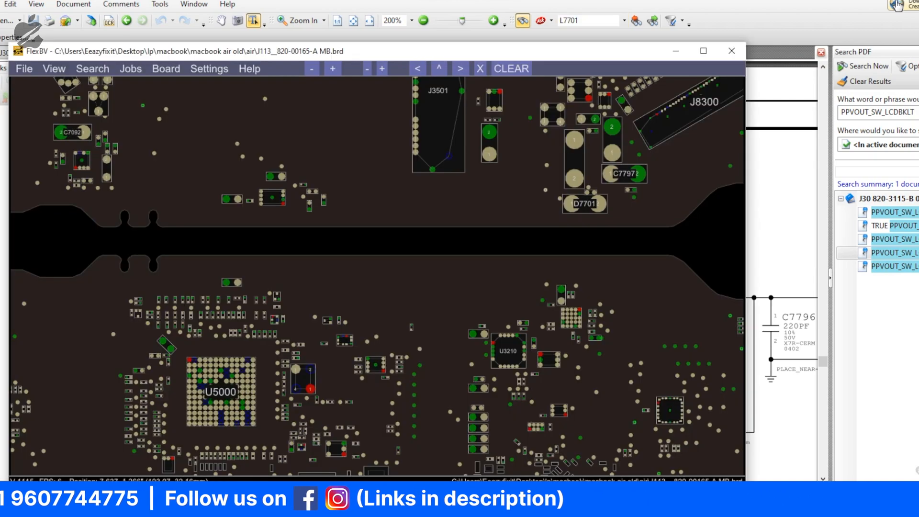
left_click(574, 142)
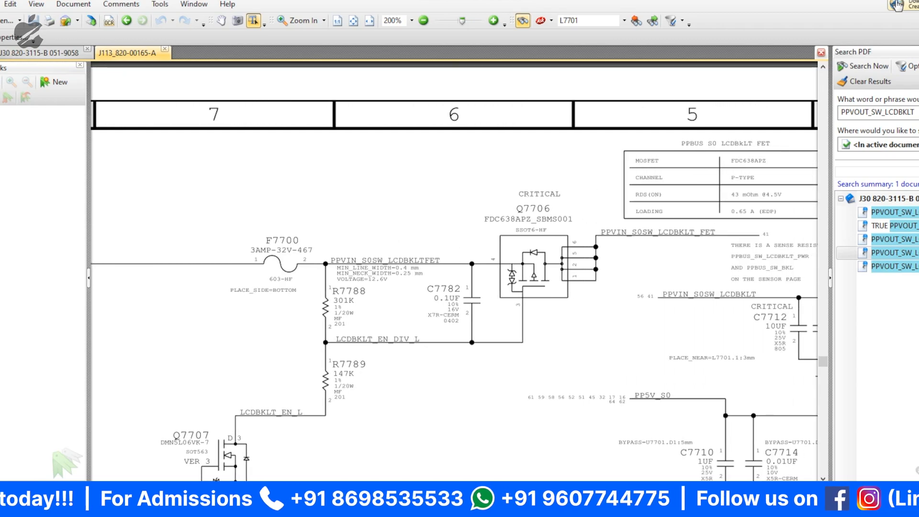
scroll("down", 3)
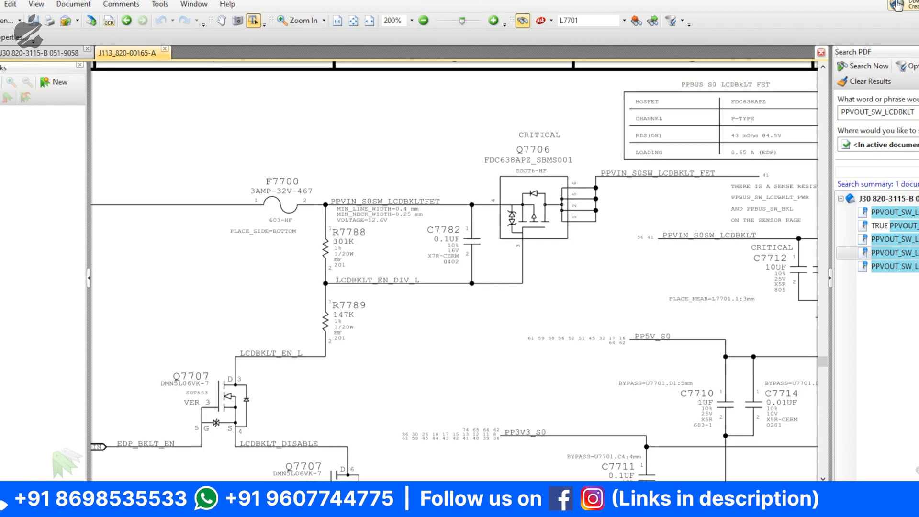
scroll("down", 3)
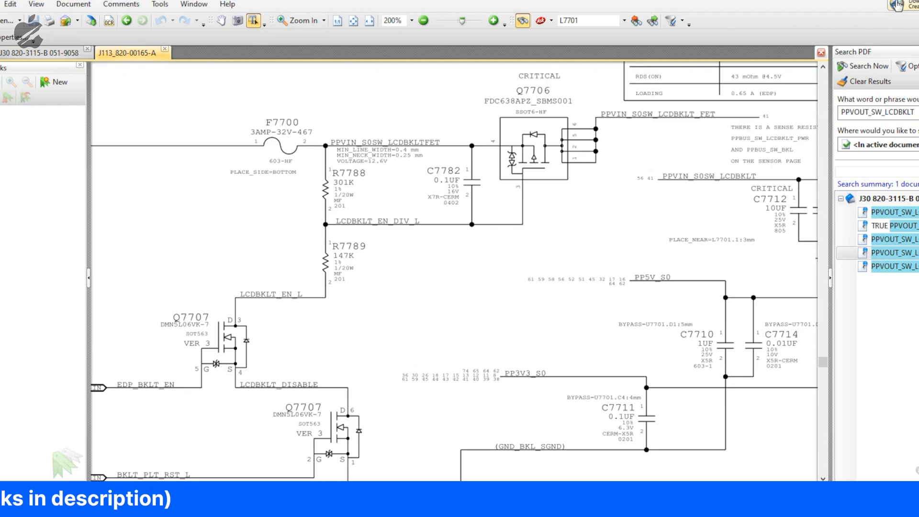
scroll("down", 3)
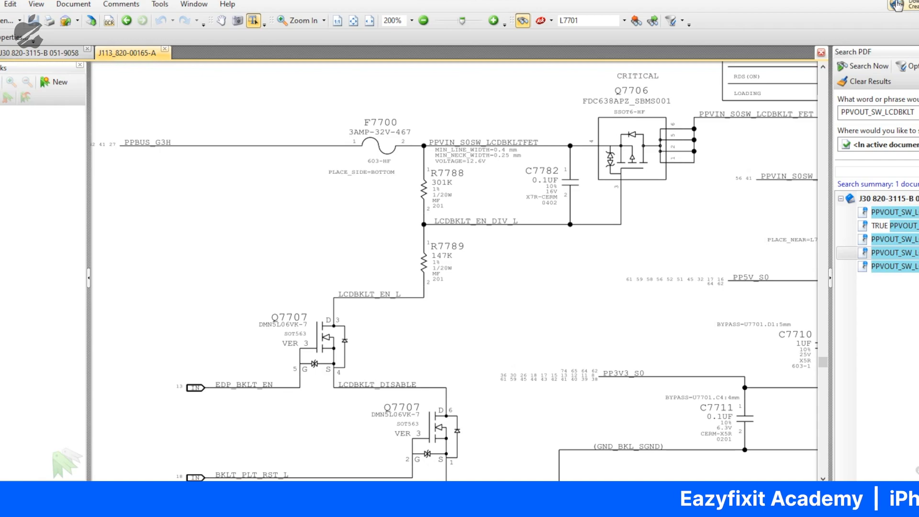
scroll("down", 3)
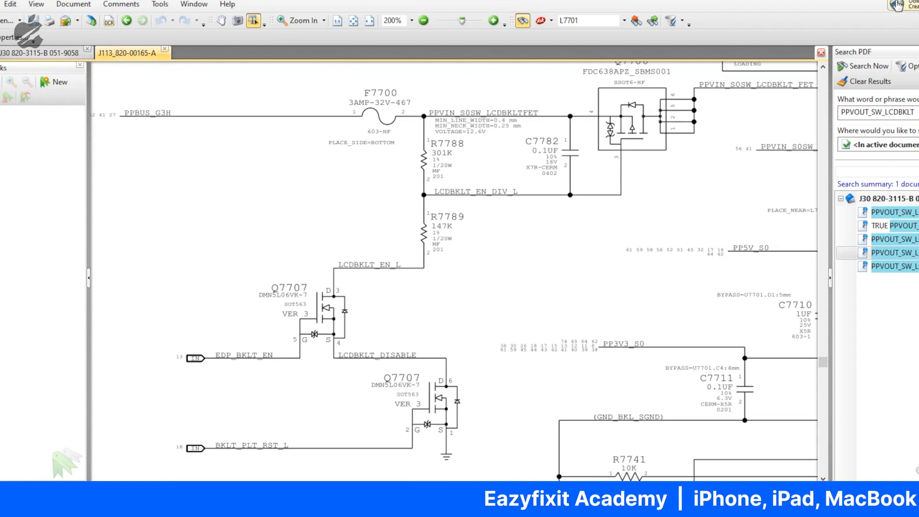
right_click(243, 355)
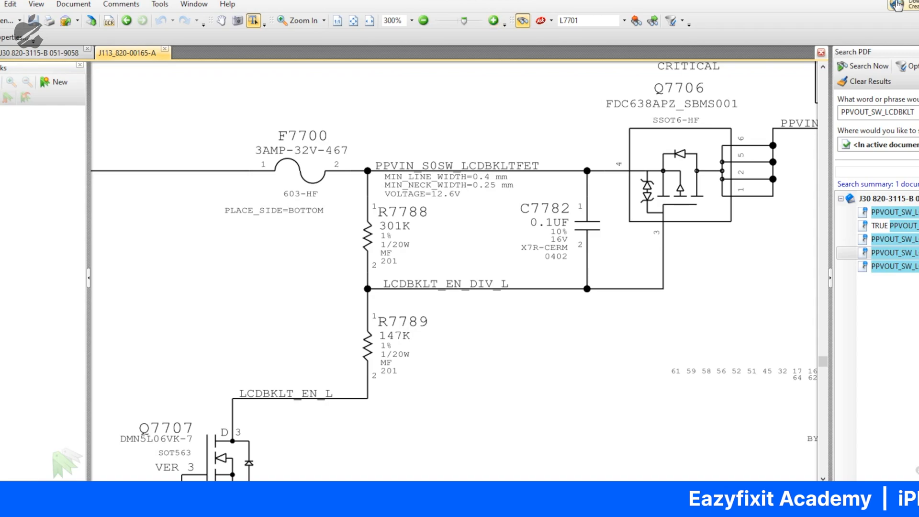
Scroll below Q7706 to show Q7707 and the LCDBKLT_EN_L divider feeding its gate
scroll("down", 3)
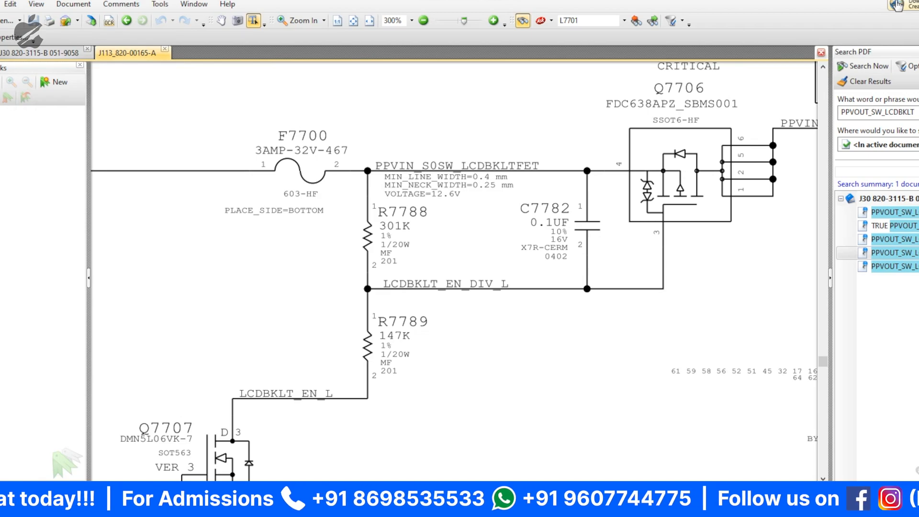
scroll("down", 3)
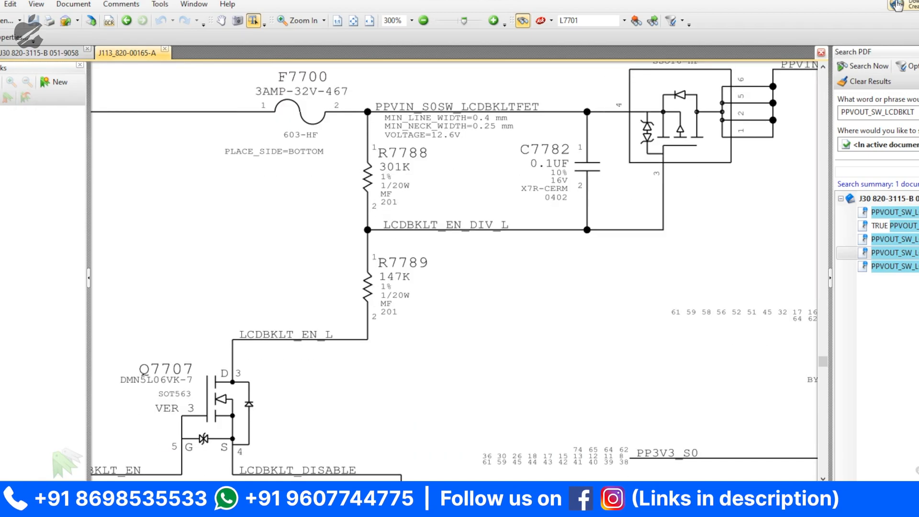
scroll("down", 3)
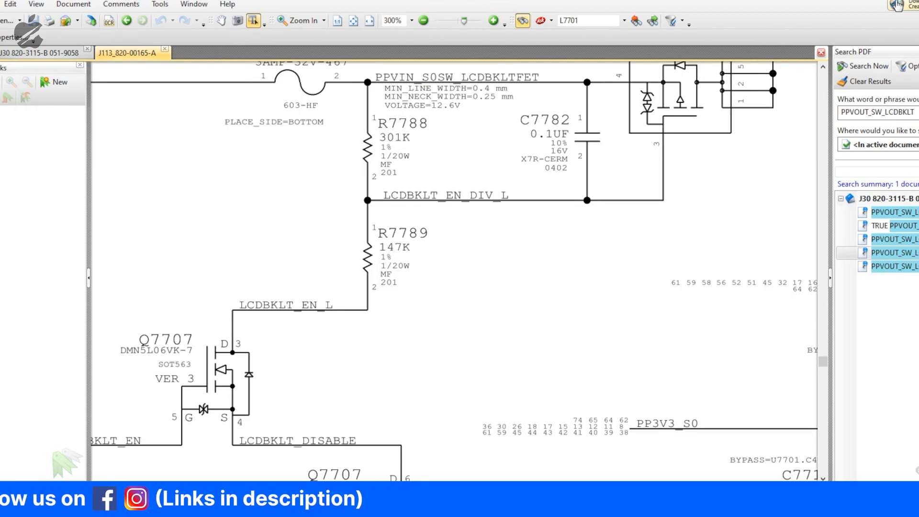
scroll("down", 3)
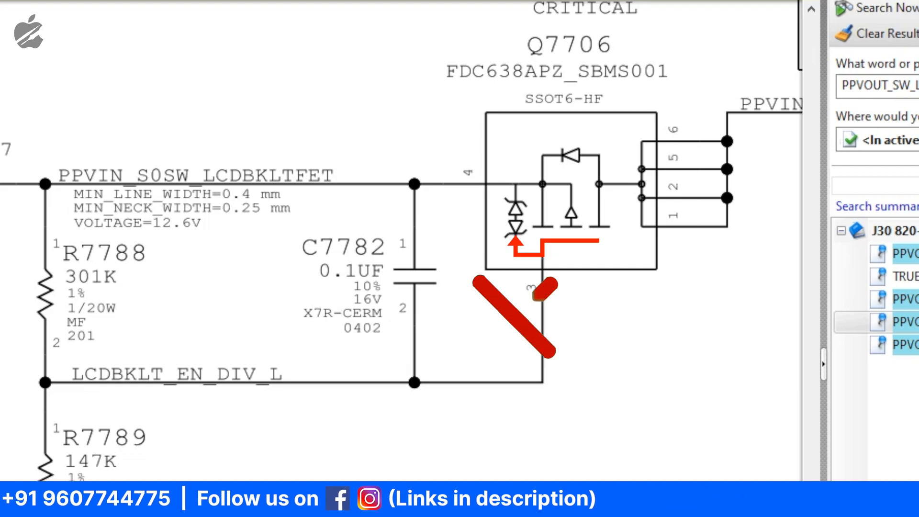
left_click_drag(557, 282, 475, 352)
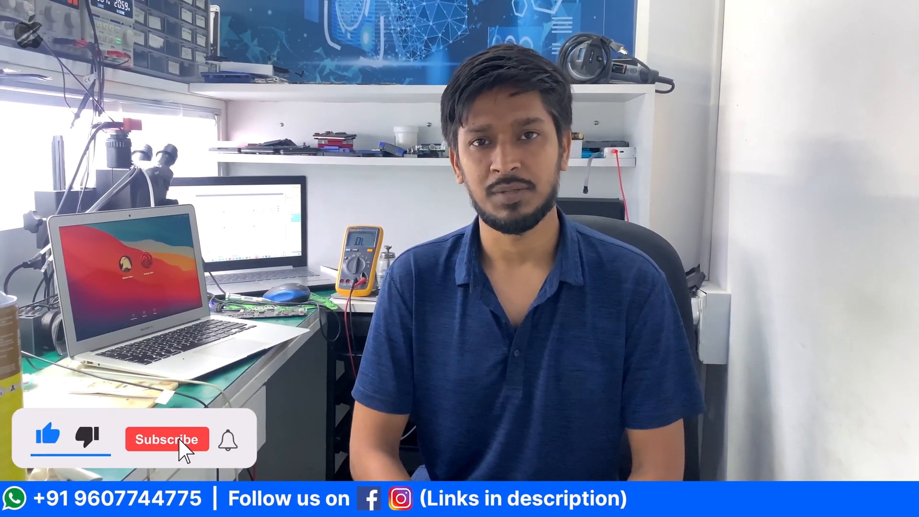
left_click(166, 439)
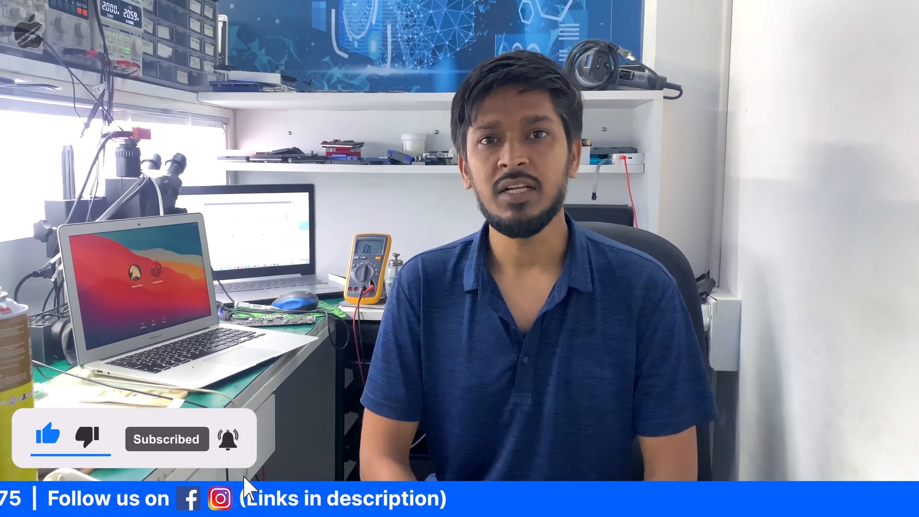